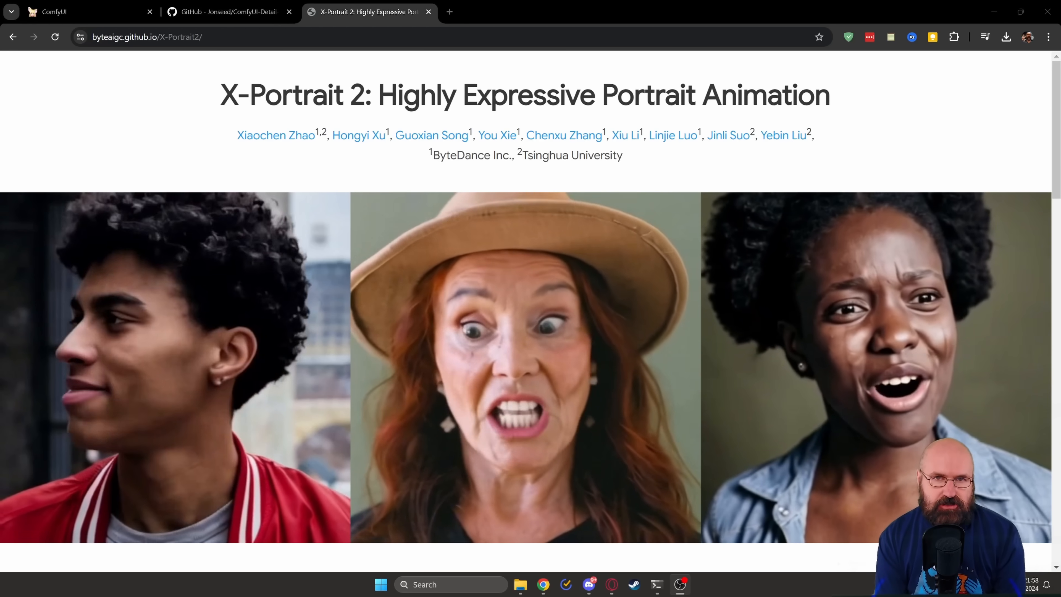
Step: Copy the ComfyUI-Detail-Daemon repository URL and return to the ComfyUI workspace
click(223, 12)
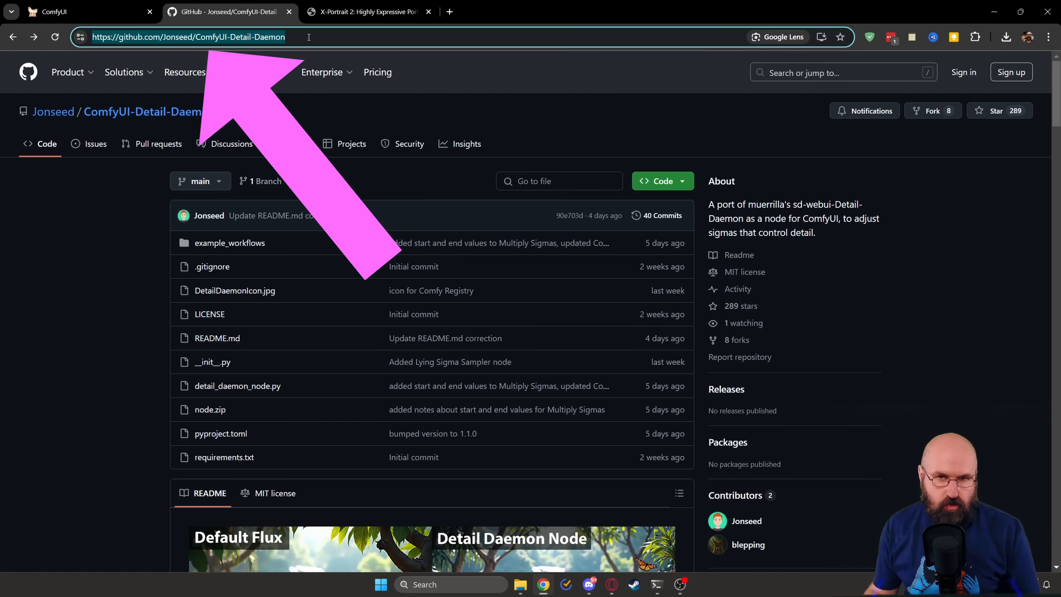
click(54, 12)
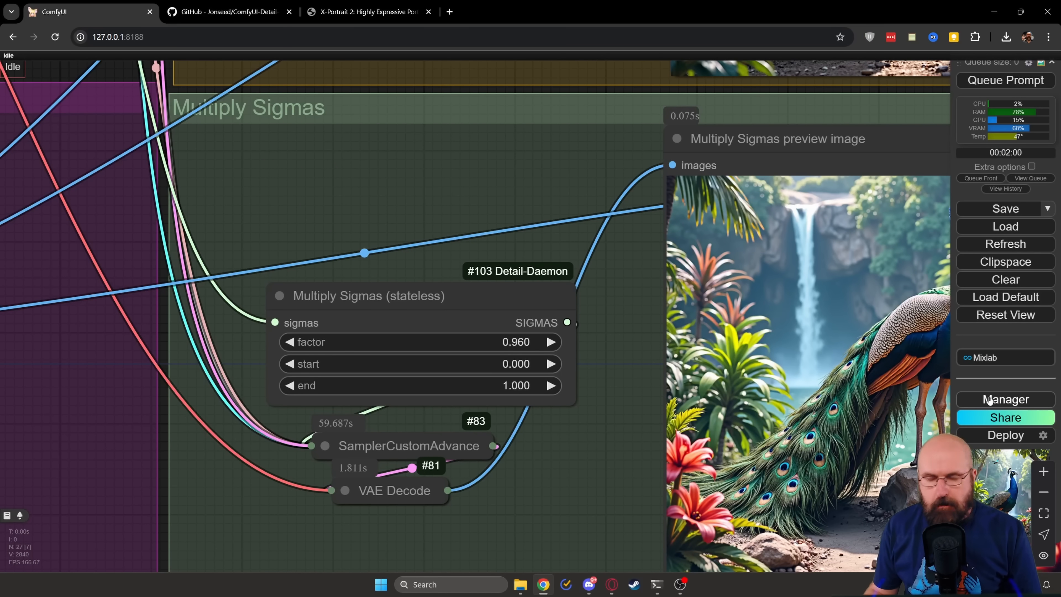
click(1005, 399)
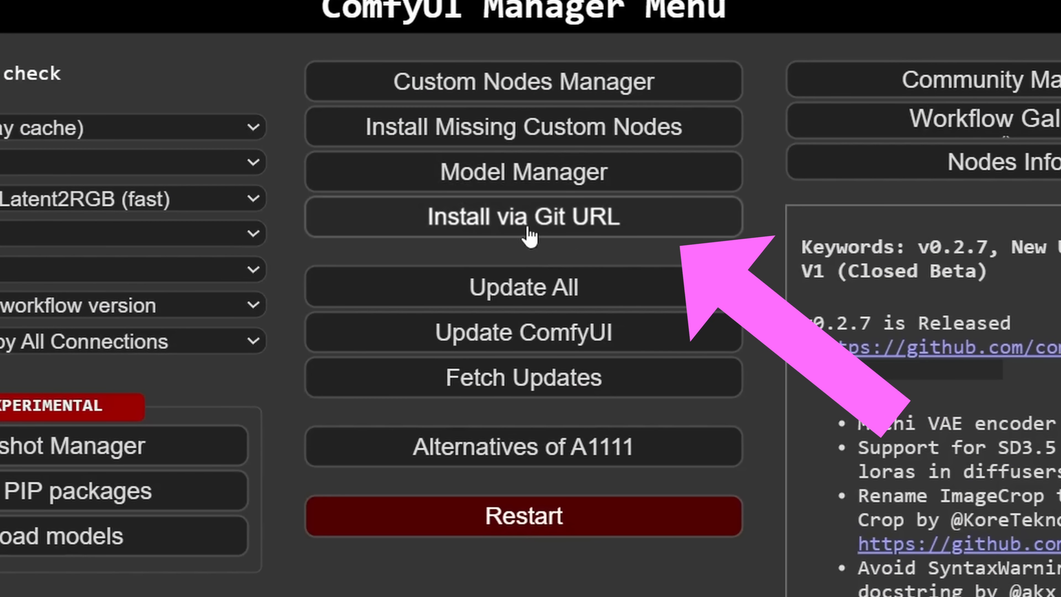
click(527, 264)
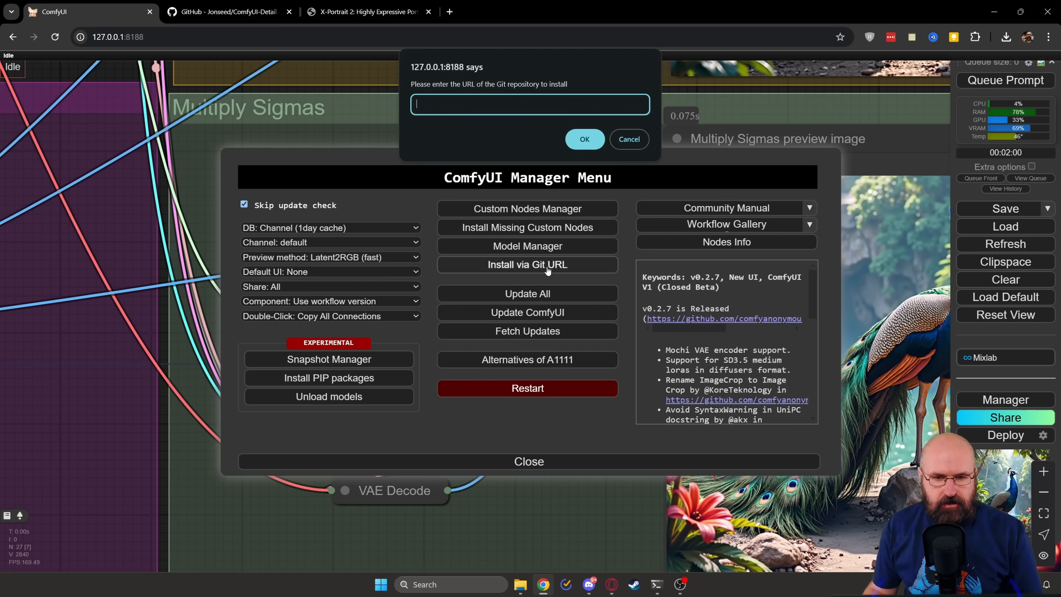
text(https://github.com/Jonseed/ComfyUI-Detail-Daemon)
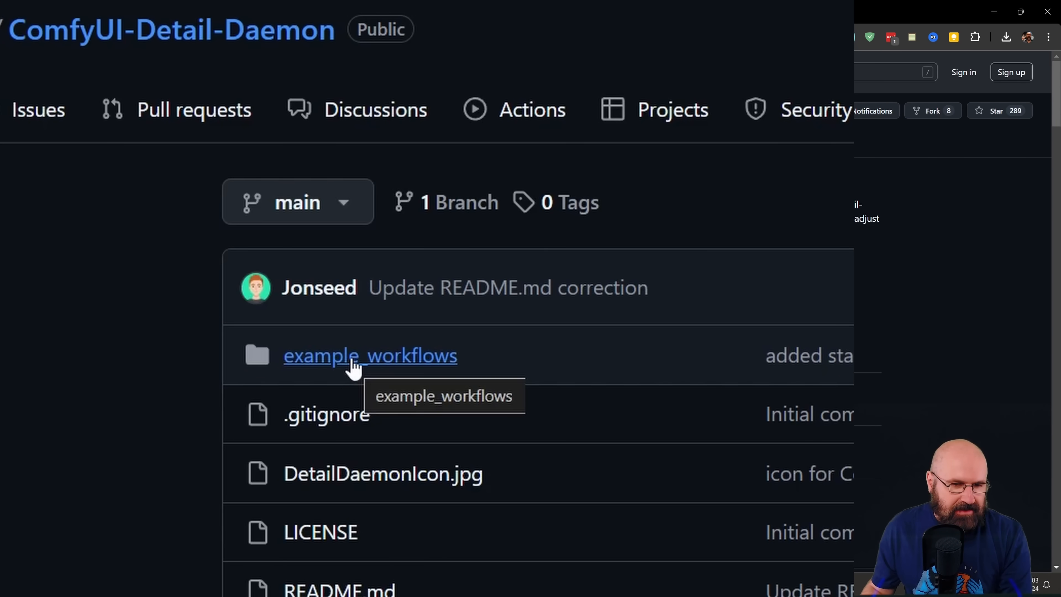
Step: Open the example_workflows folder listing the five JSON workflow files
click(370, 356)
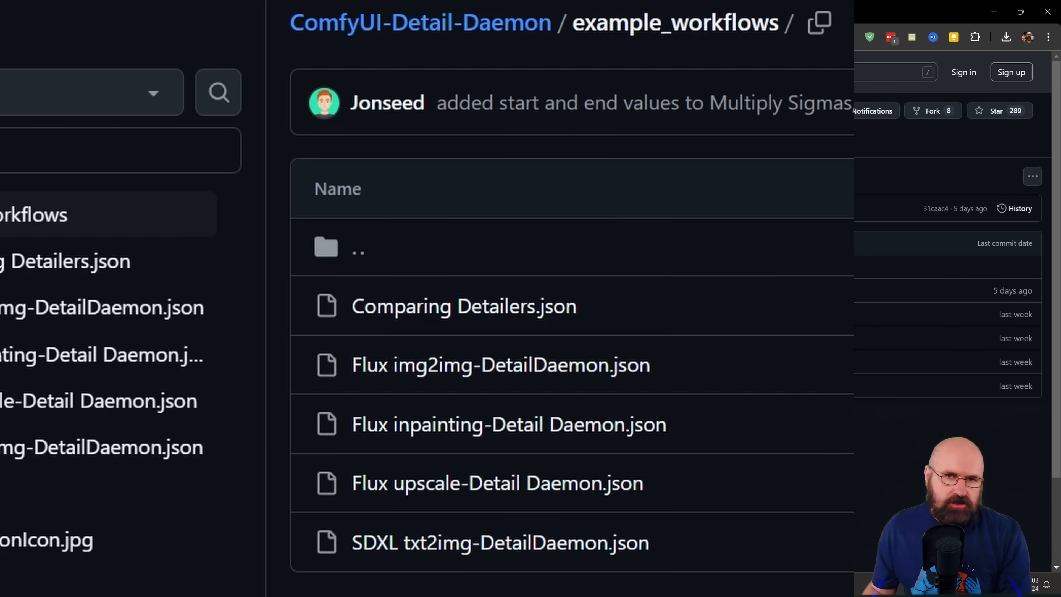
mouse_move(435, 332)
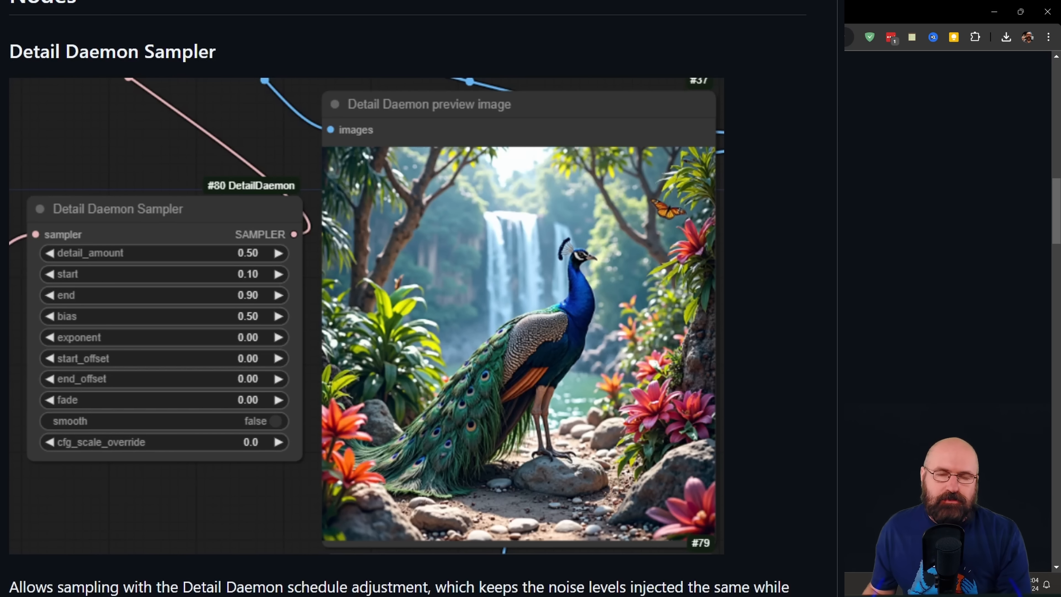
Step: Scroll the README to the Detail Daemon Sampler section and its parameter explanations
scroll(down, 3)
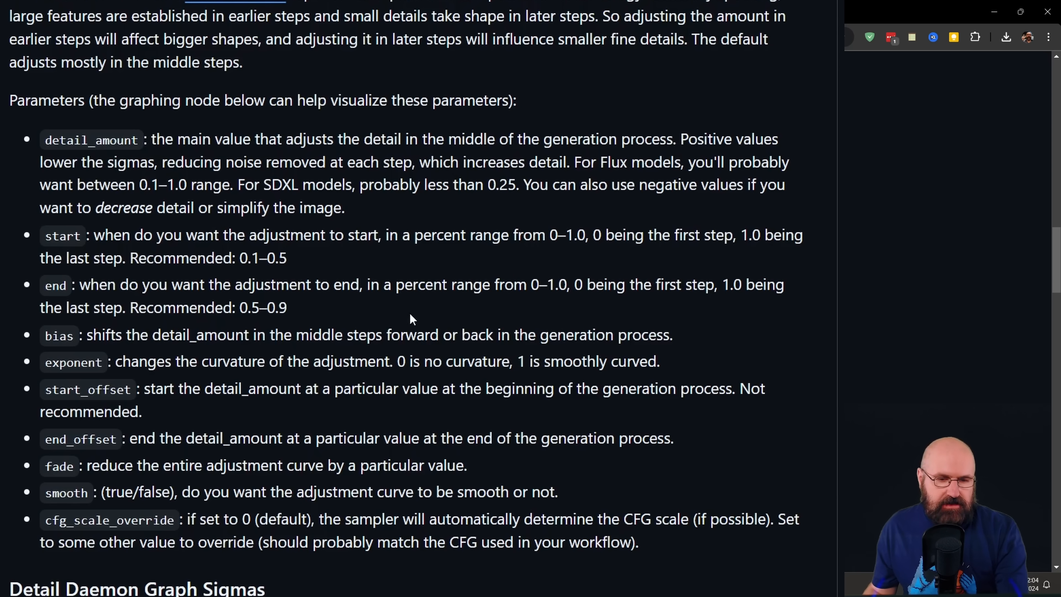
mouse_move(448, 431)
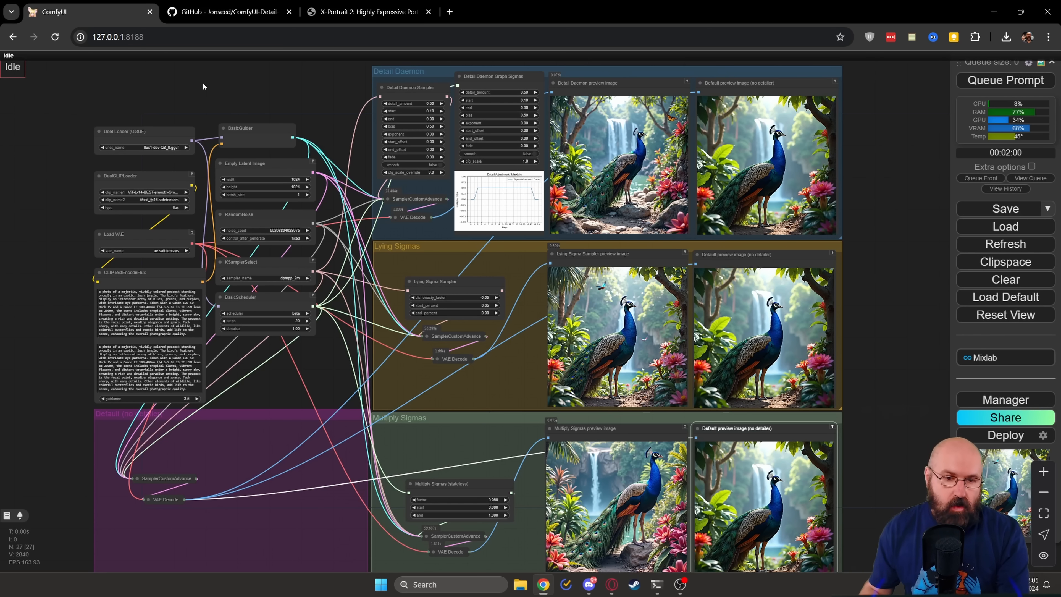
mouse_move(262, 369)
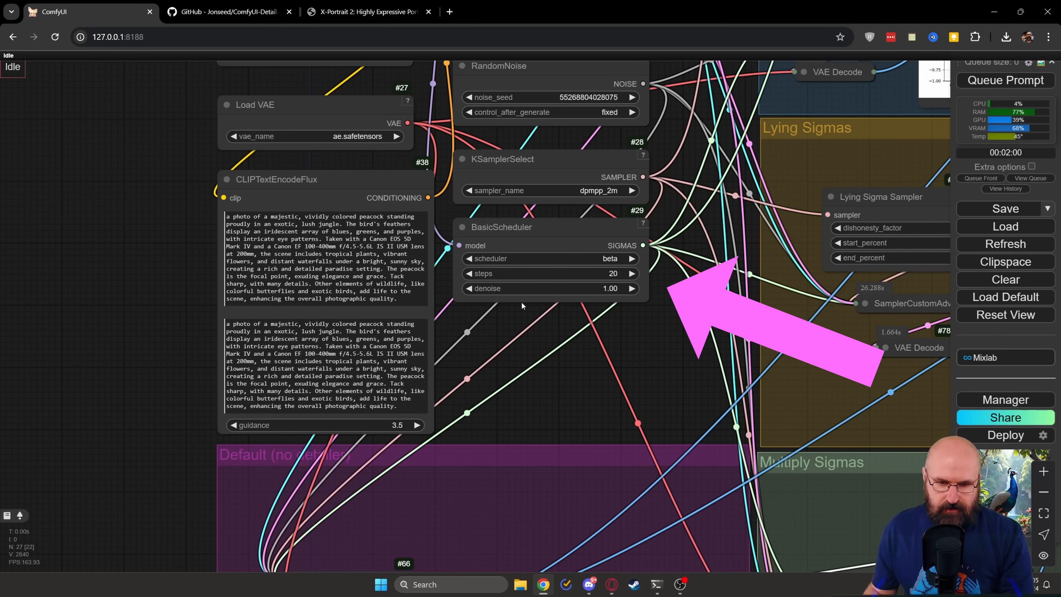
mouse_move(598, 349)
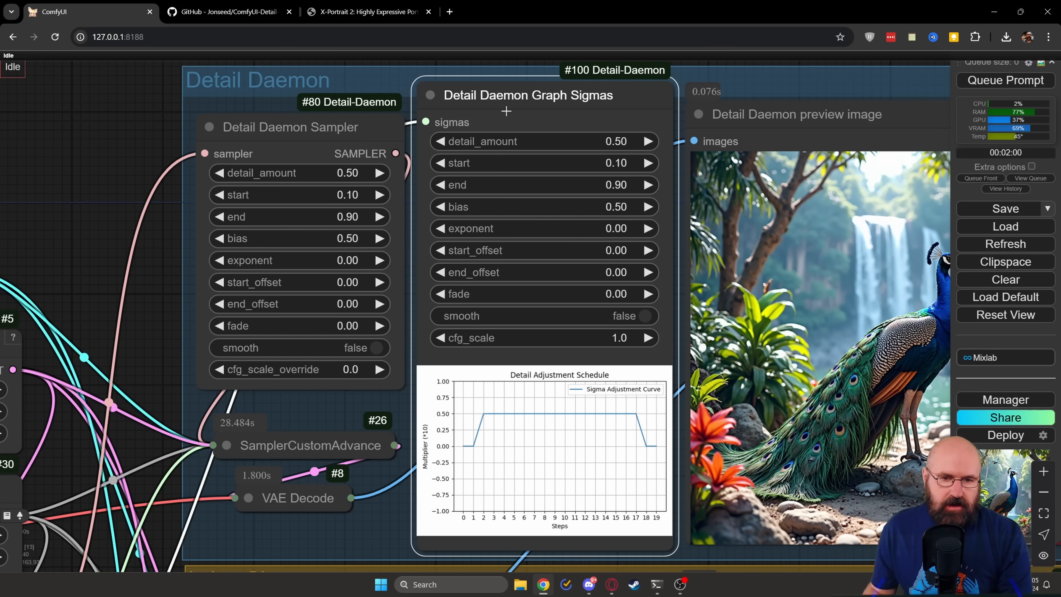
mouse_move(522, 337)
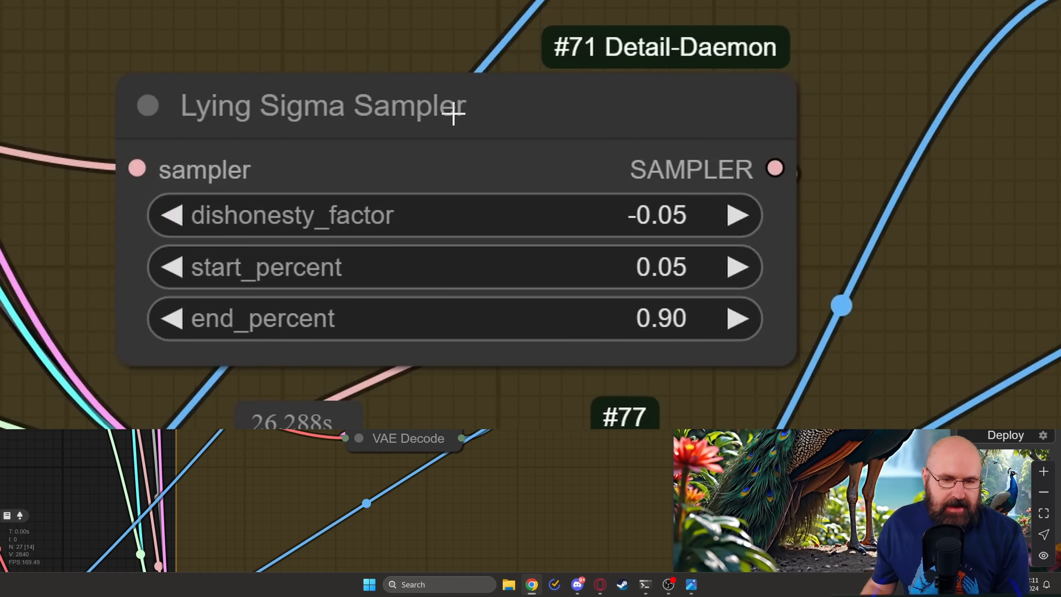
mouse_move(673, 384)
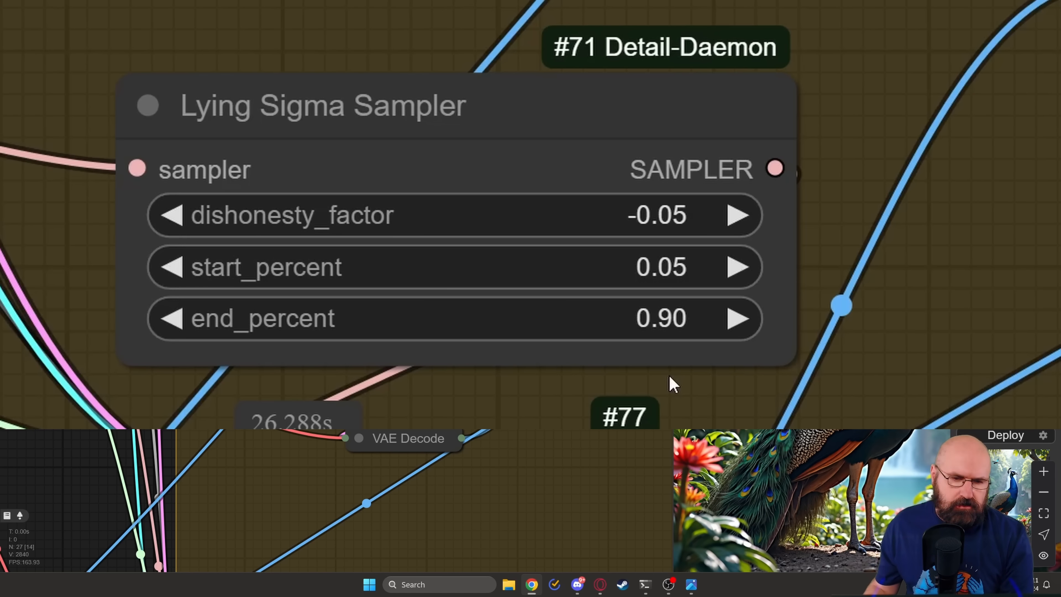
mouse_move(690, 216)
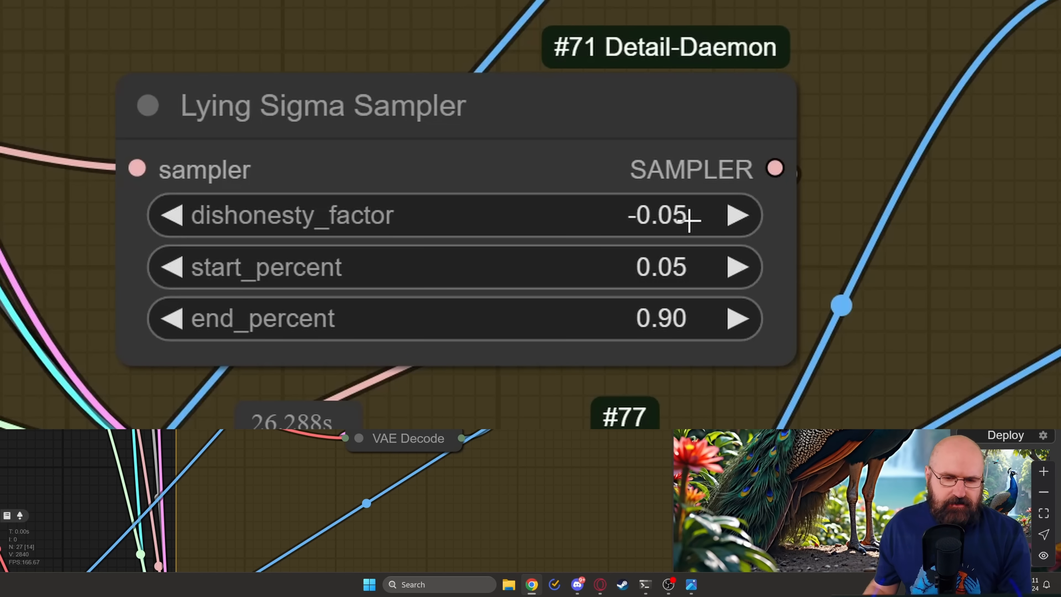
mouse_move(651, 319)
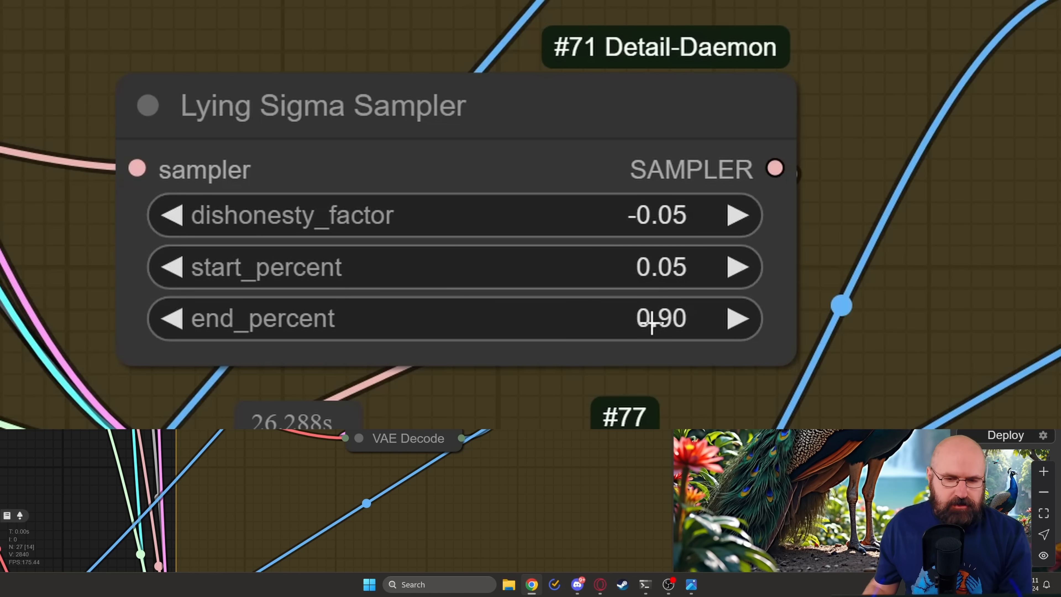